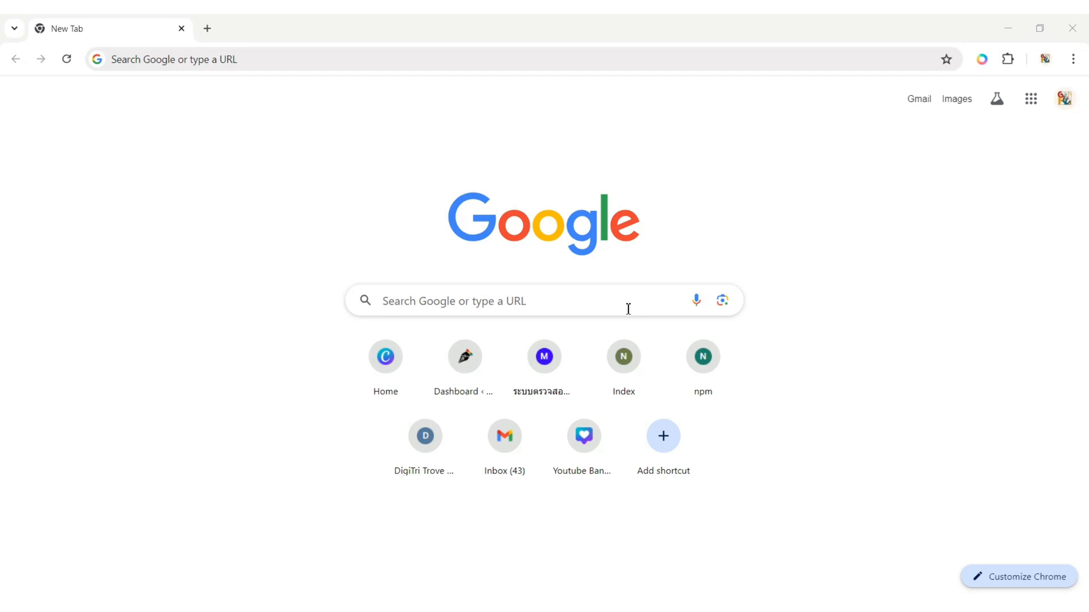
# Step: Search Google for 'Photopea' and open the Photopea Online Photo Editor result
pyautogui.write('Photopea')
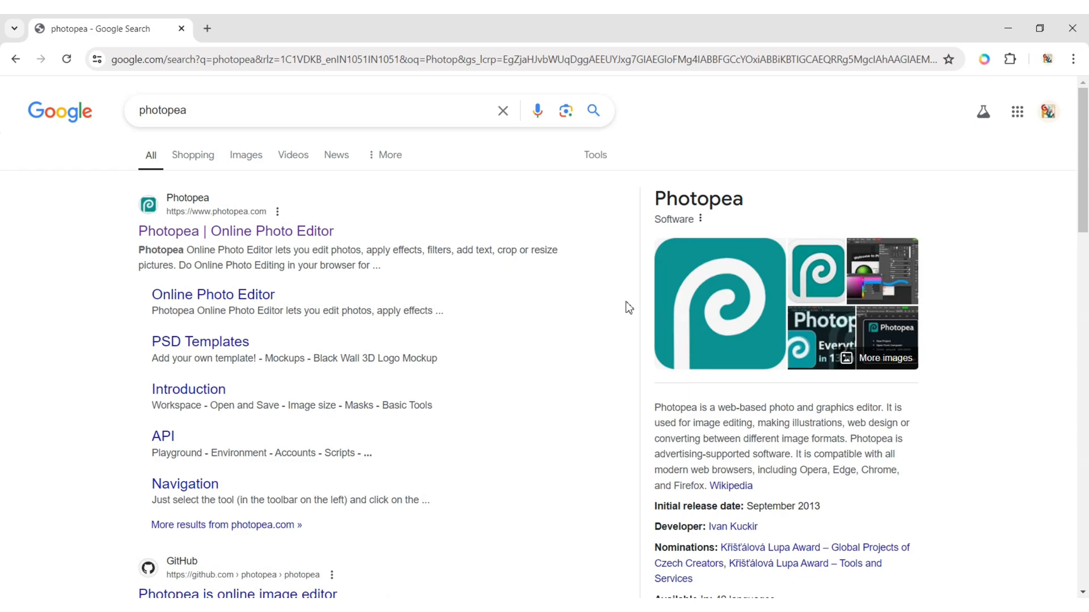
pyautogui.click(235, 230)
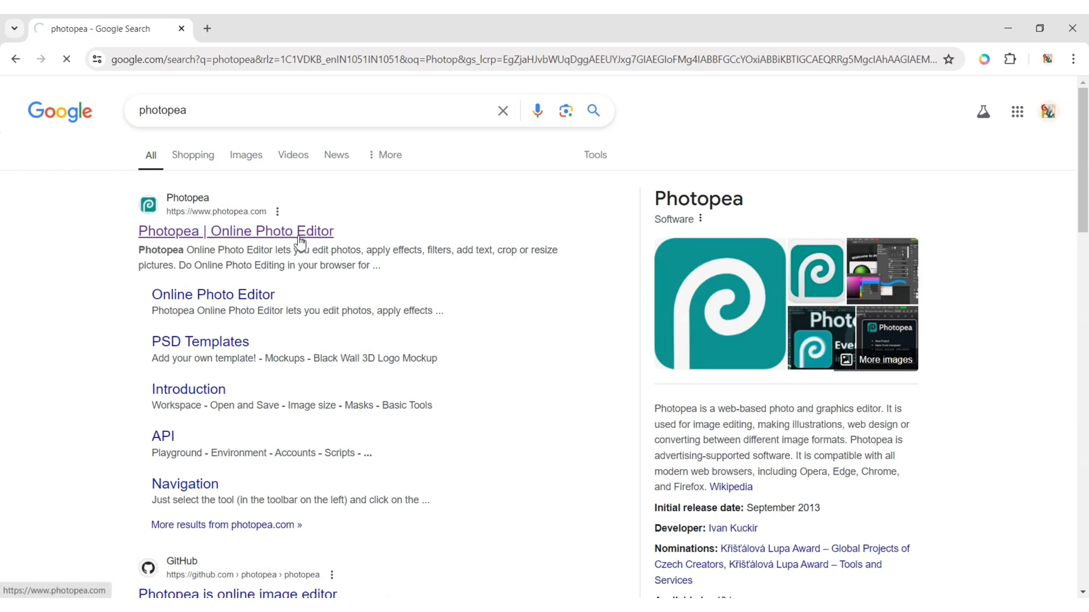
pyautogui.click(235, 232)
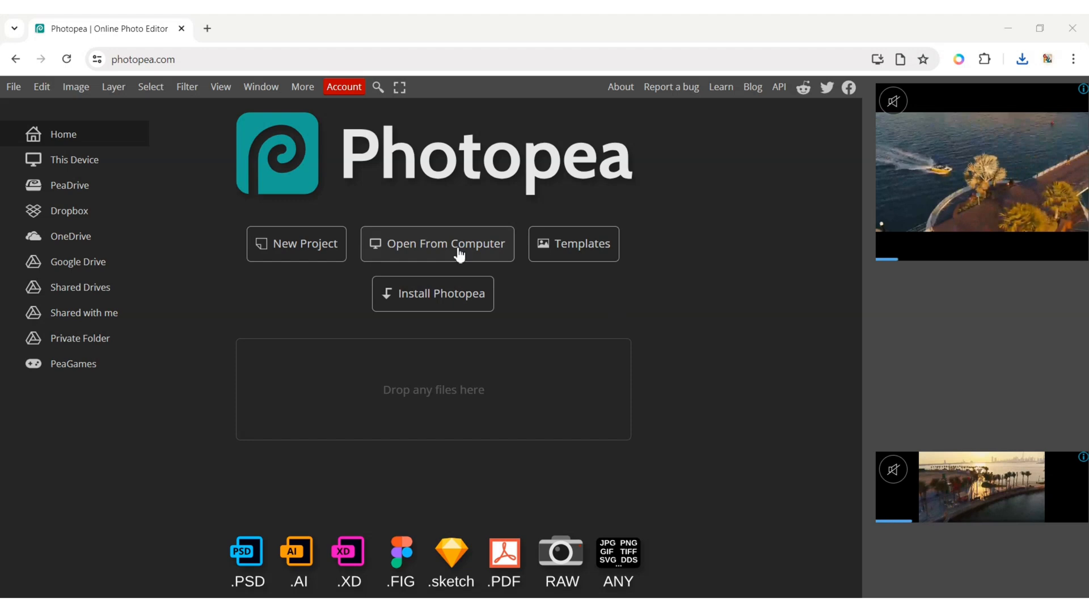
# Step: Open the Banana image from the Downloads folder as a new document
pyautogui.click(436, 244)
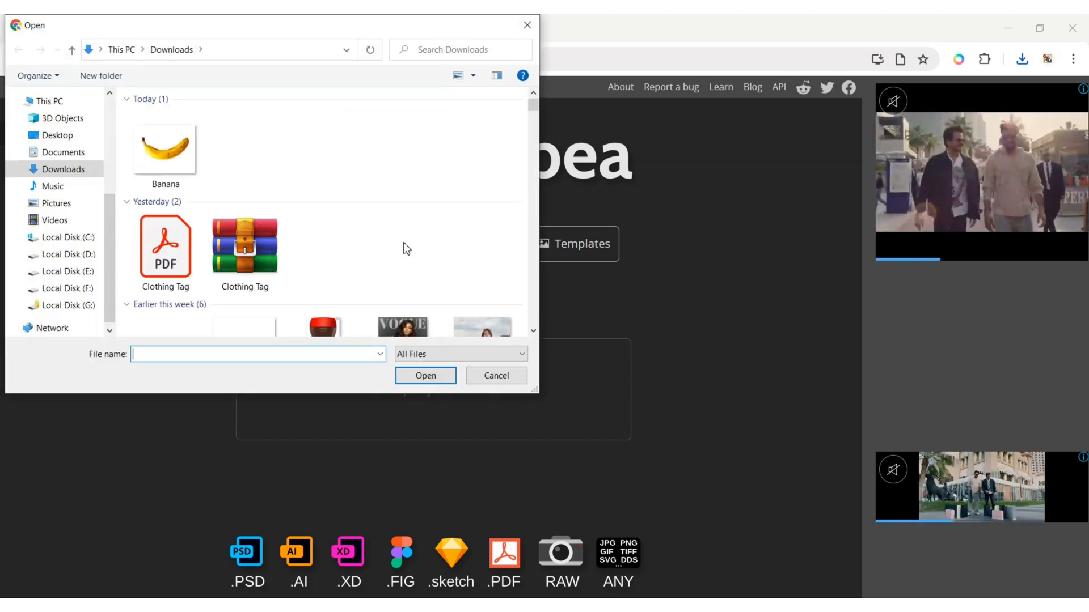
pyautogui.click(496, 375)
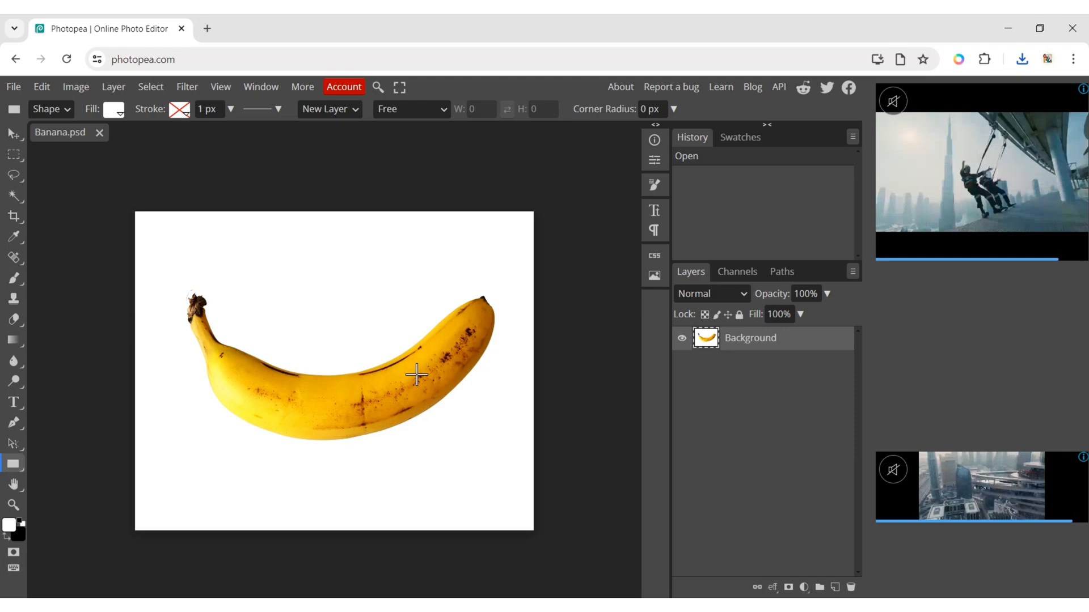
# Step: Add a black text layer reading 'BANANA' above the banana with the Type tool
pyautogui.click(14, 401)
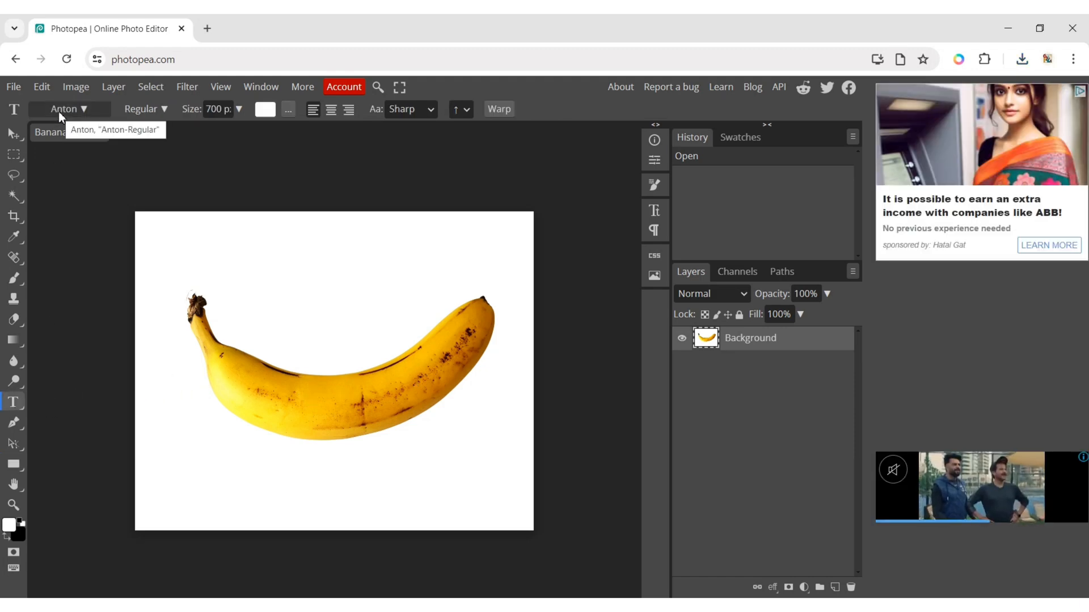
pyautogui.click(223, 109)
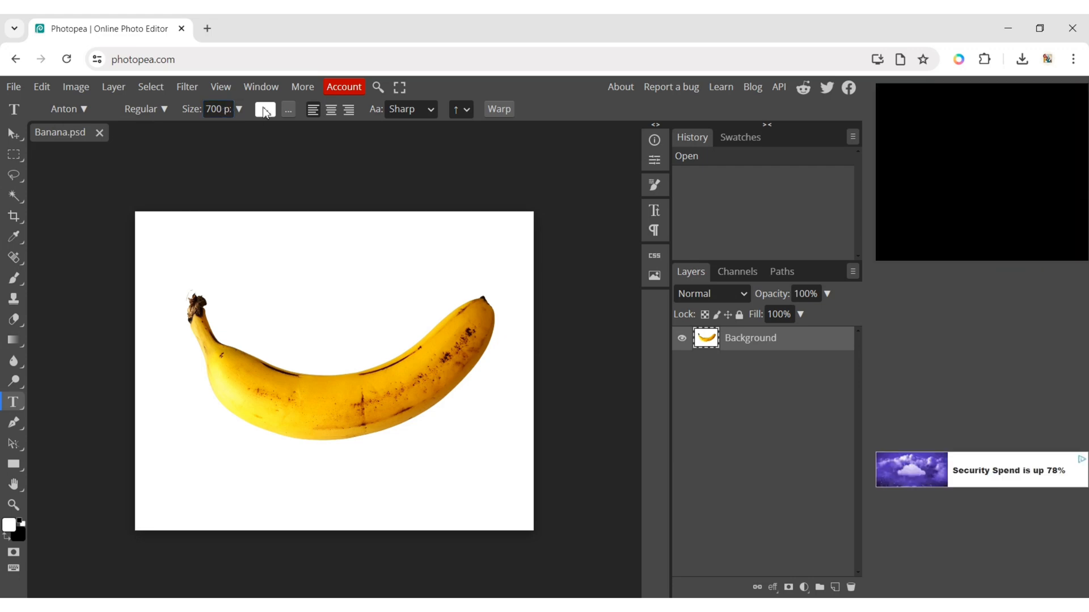
pyautogui.click(265, 110)
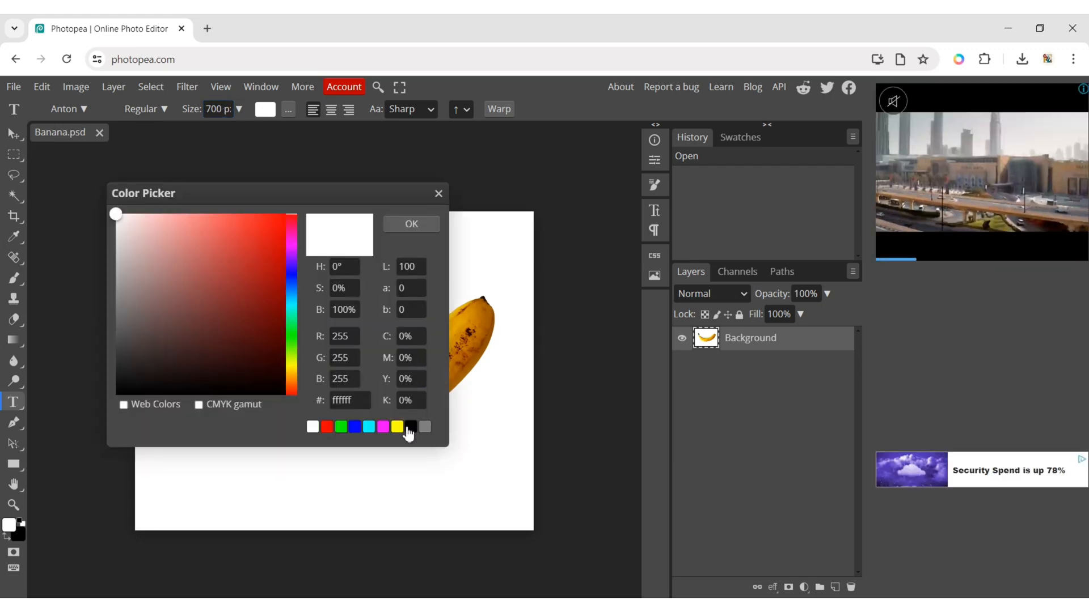
pyautogui.click(411, 224)
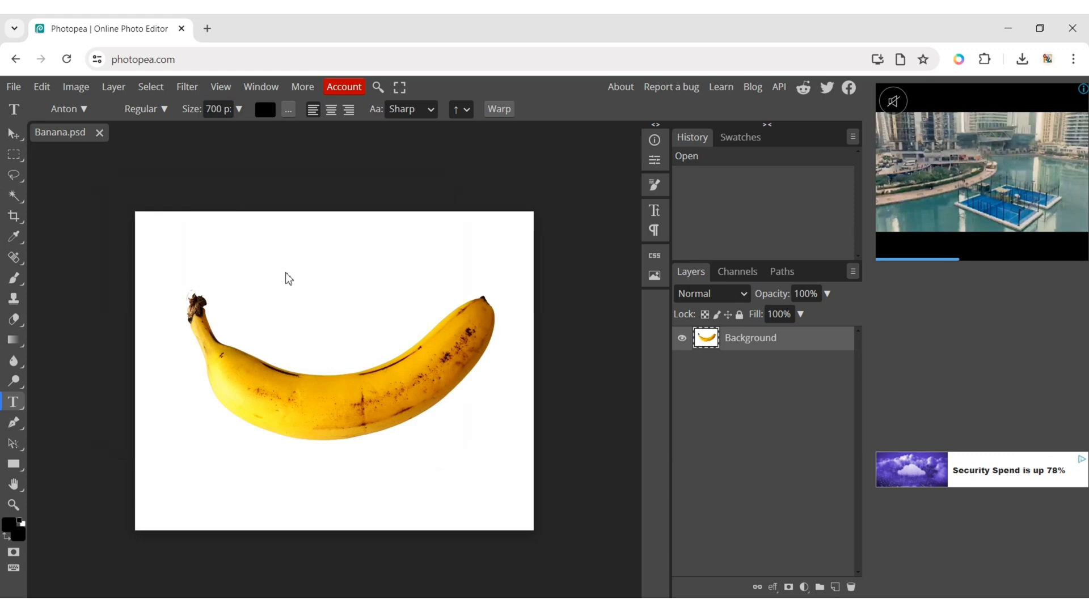
pyautogui.click(262, 280)
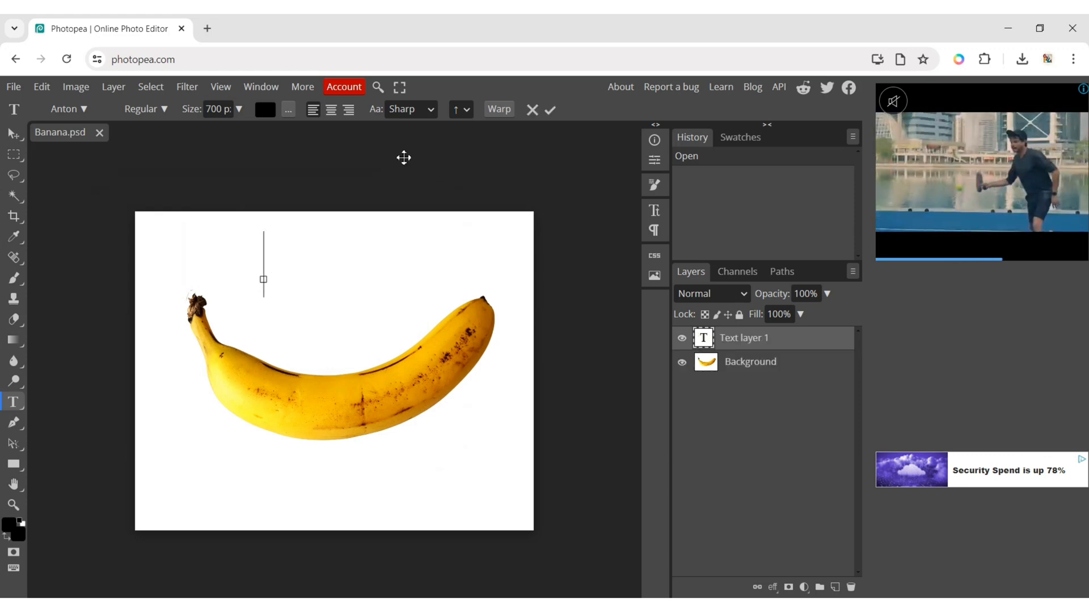
pyautogui.write('BANA')
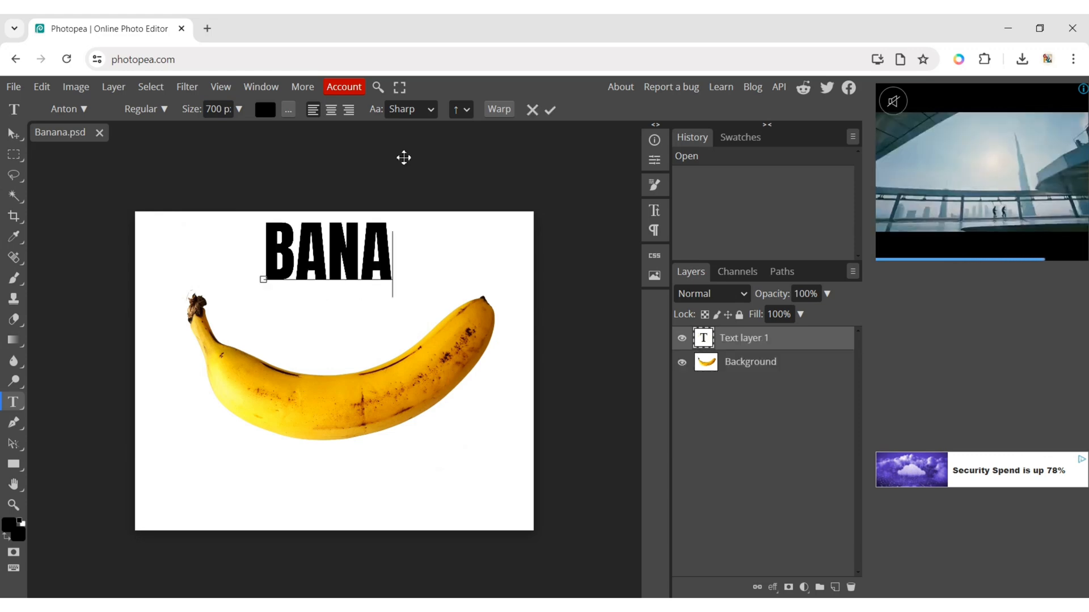
pyautogui.write('NA')
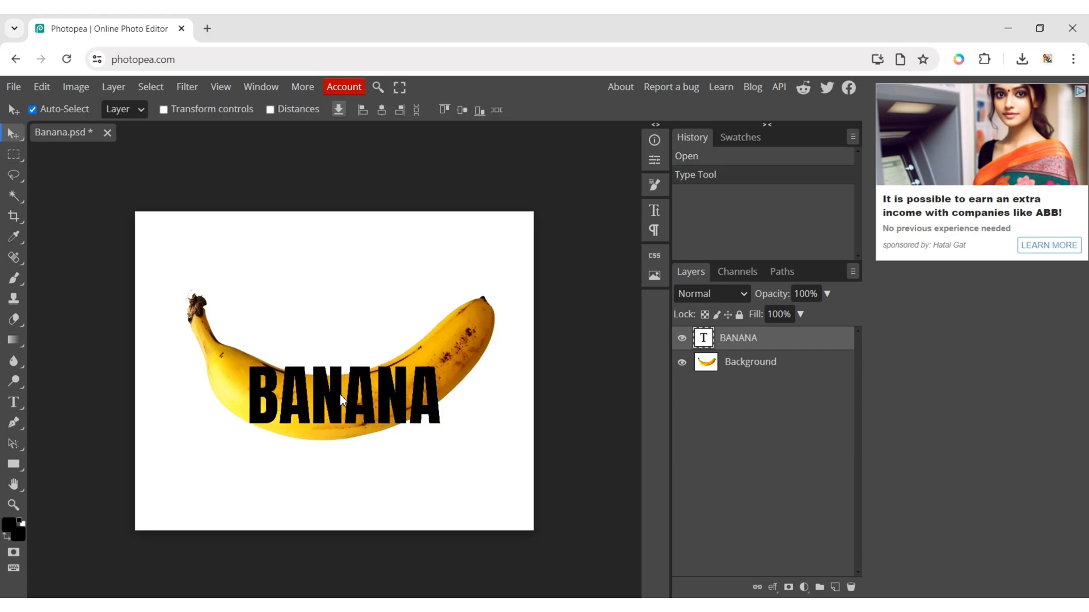
# Step: Nudge the BANANA text onto the banana and convert its layer to a smart object
pyautogui.moveTo(340, 389); pyautogui.dragTo(340, 402)
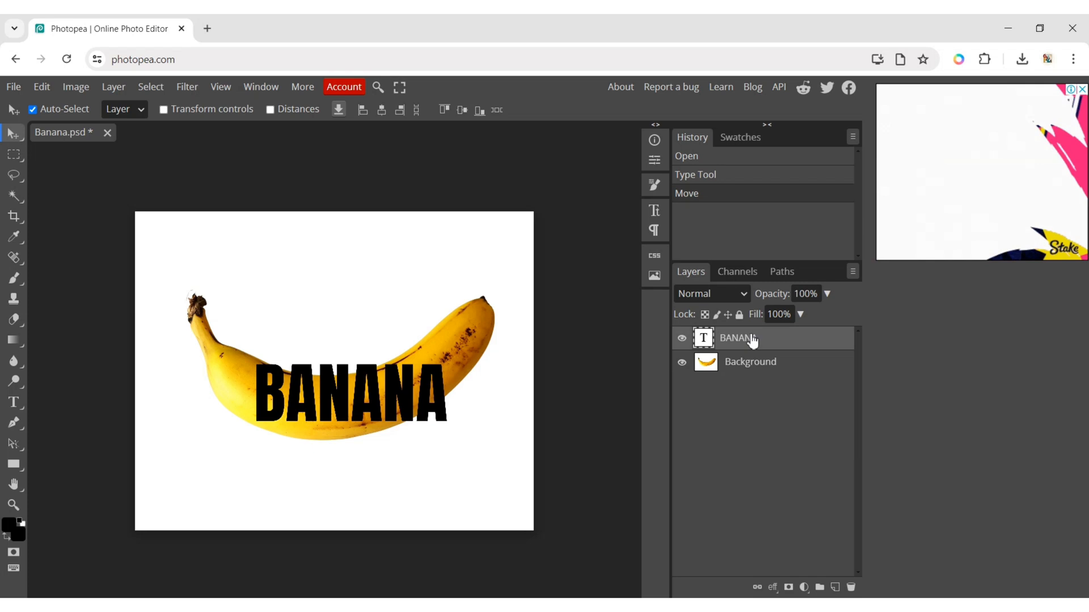
pyautogui.rightClick(736, 338)
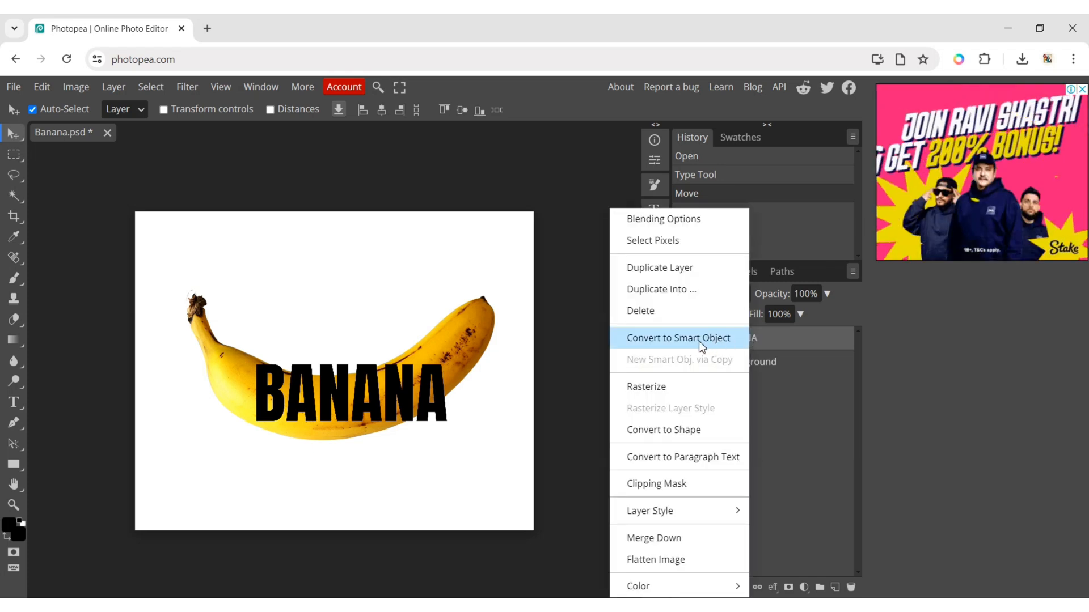
pyautogui.click(678, 338)
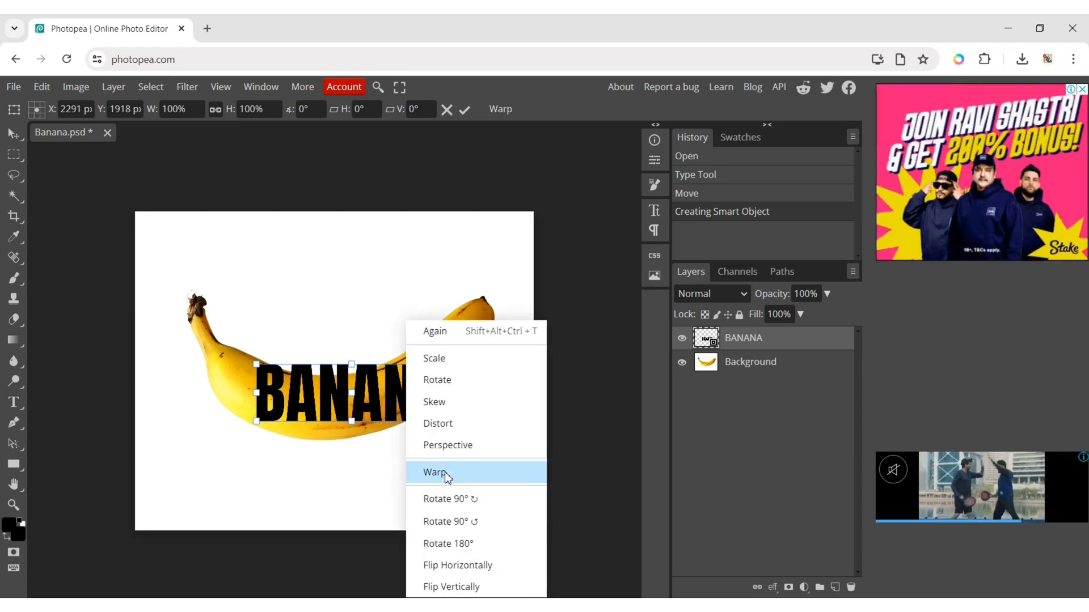
# Step: Warp the BANANA text to follow the banana's curve and apply the transform
pyautogui.click(434, 472)
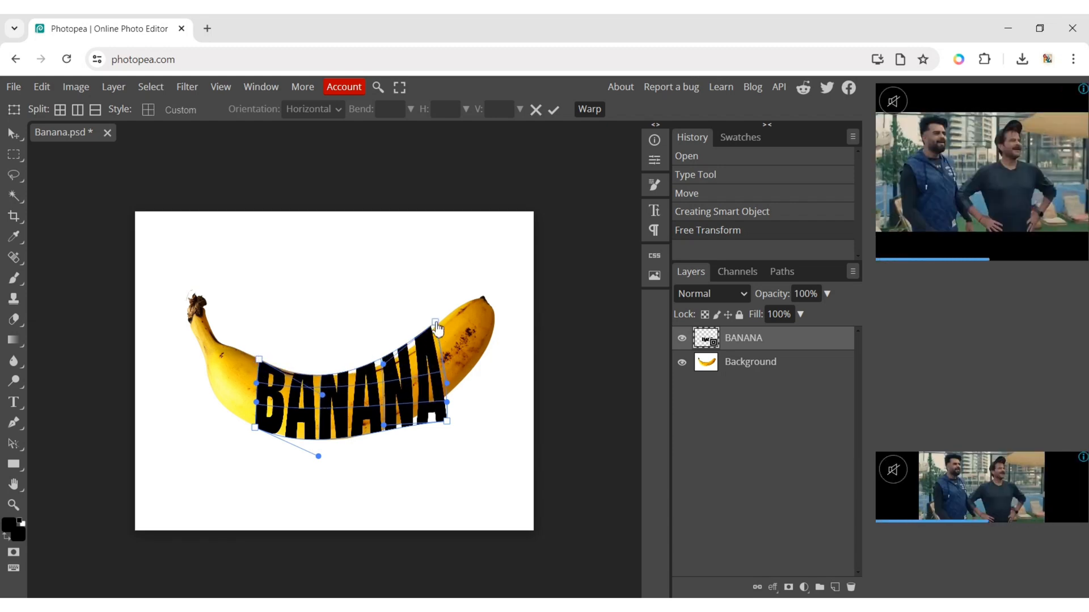
pyautogui.moveTo(436, 327); pyautogui.dragTo(436, 330)
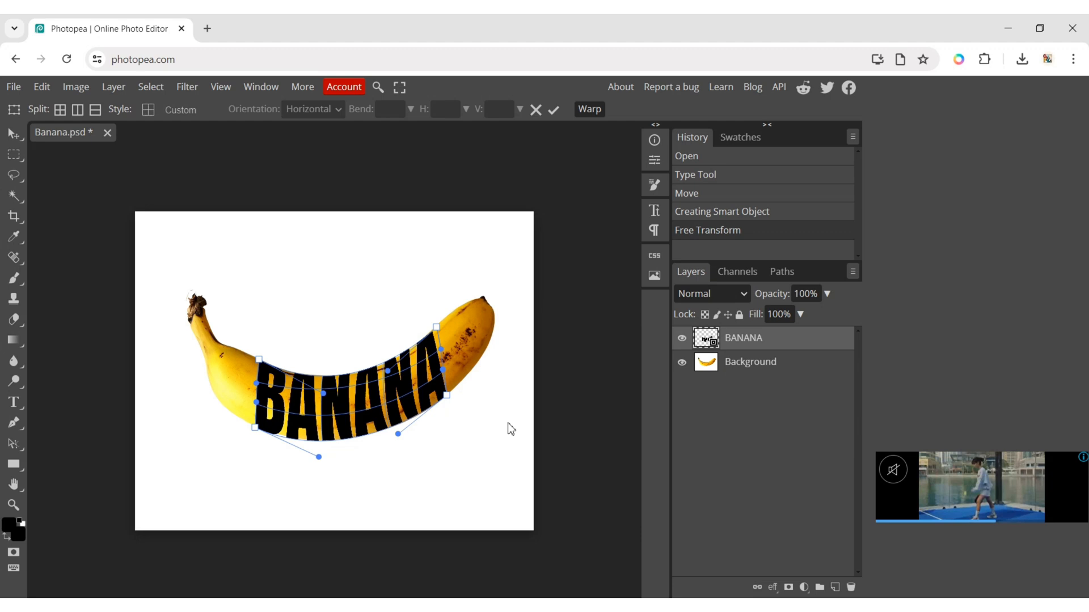
pyautogui.click(554, 110)
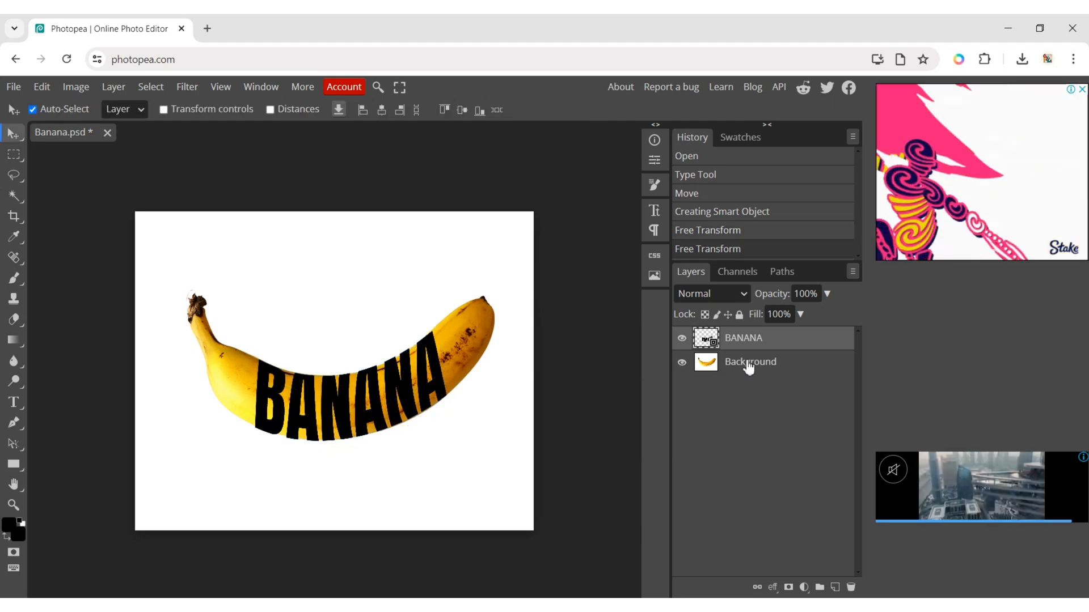
# Step: Duplicate the banana photo layer with Ctrl+J and toggle the lower copy's visibility off and on
pyautogui.press('Ctrl+j')
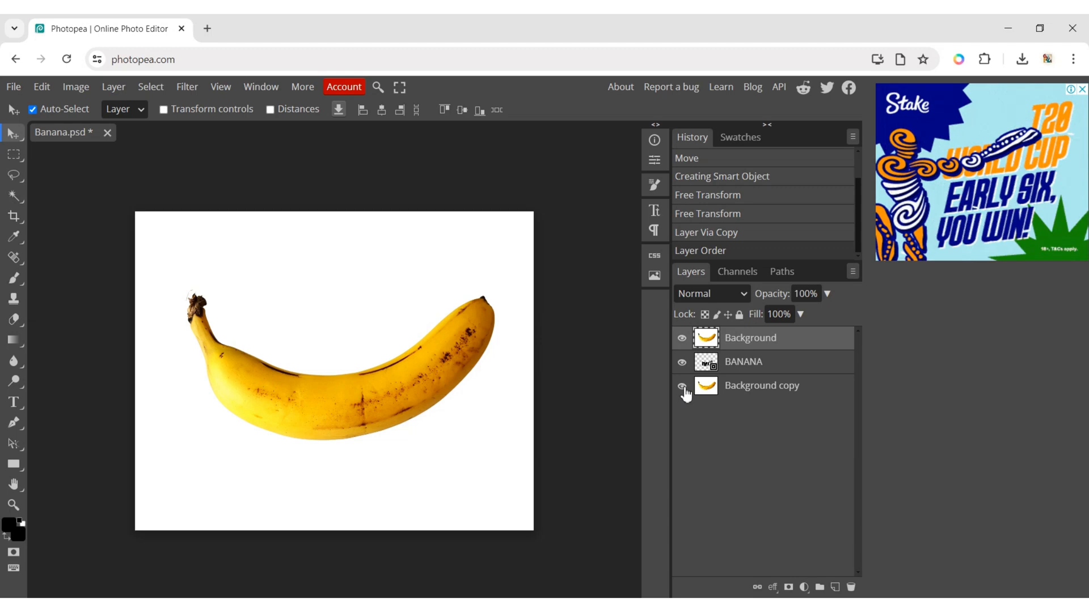
pyautogui.click(683, 386)
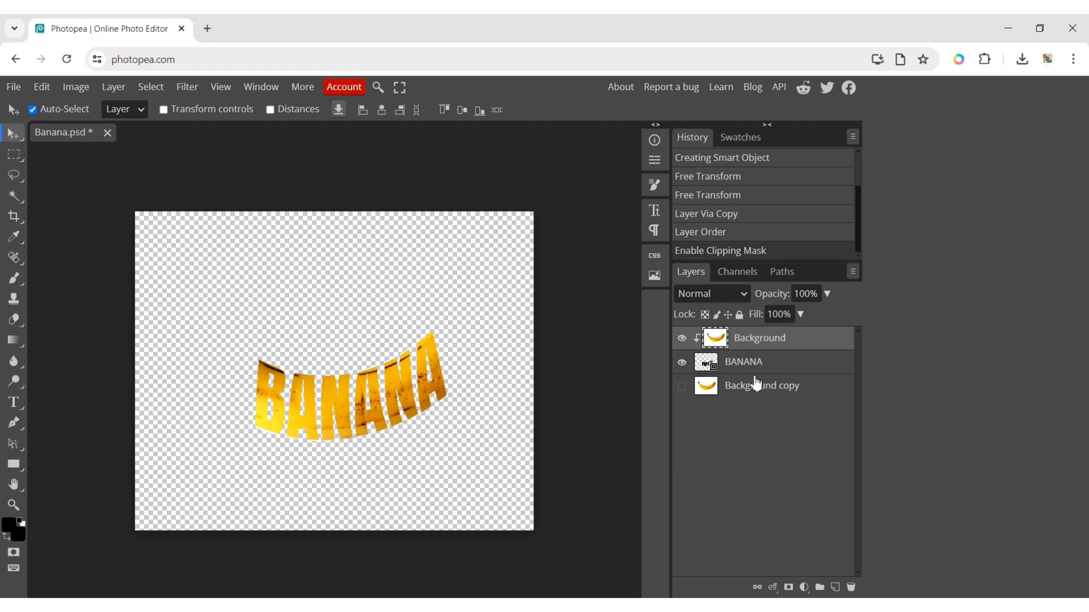
pyautogui.click(682, 387)
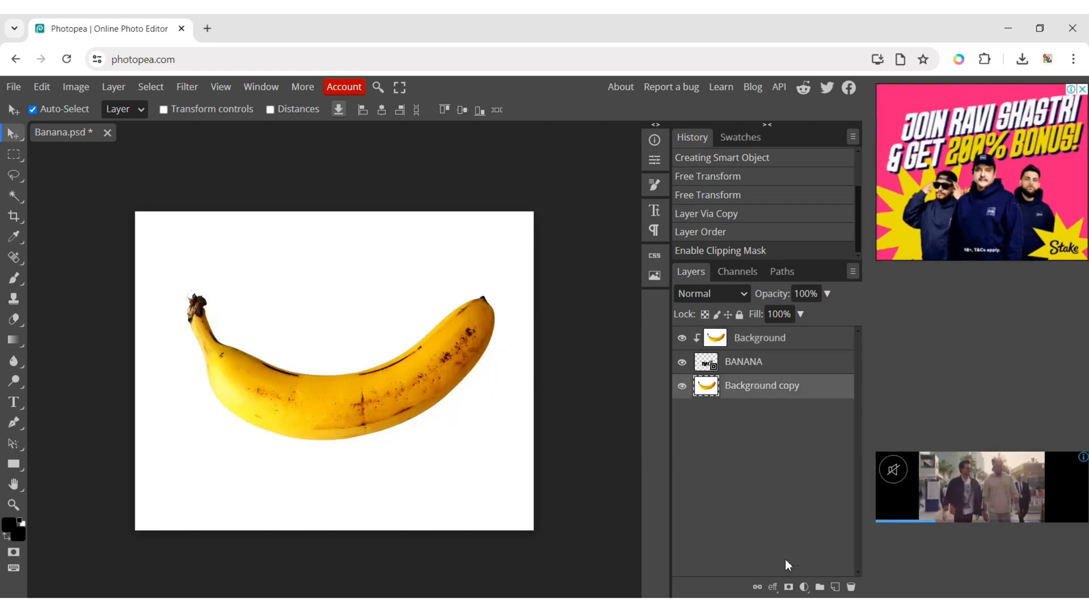
# Step: Add a concealing mask to the lower banana copy and switch to the Brush tool
pyautogui.click(787, 588)
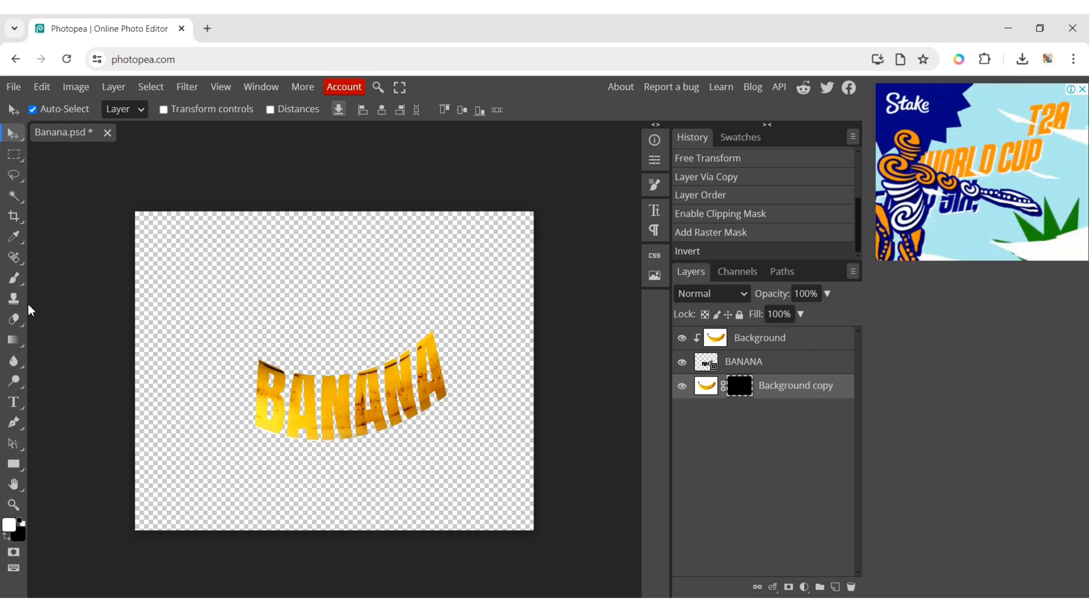
pyautogui.click(14, 279)
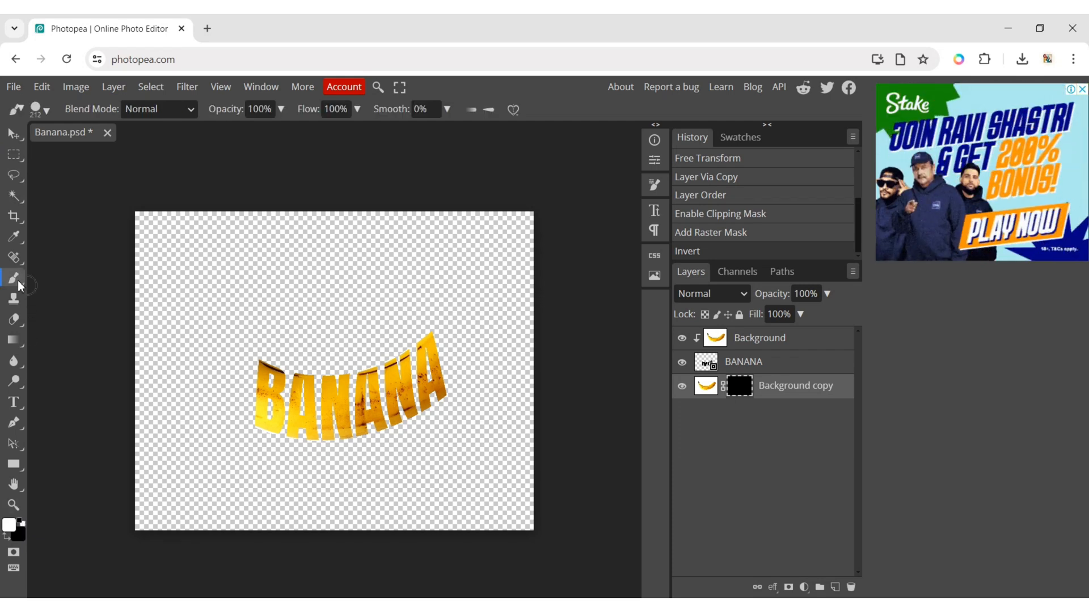
# Step: Set the brush size to about 190 px with full hardness
pyautogui.click(47, 109)
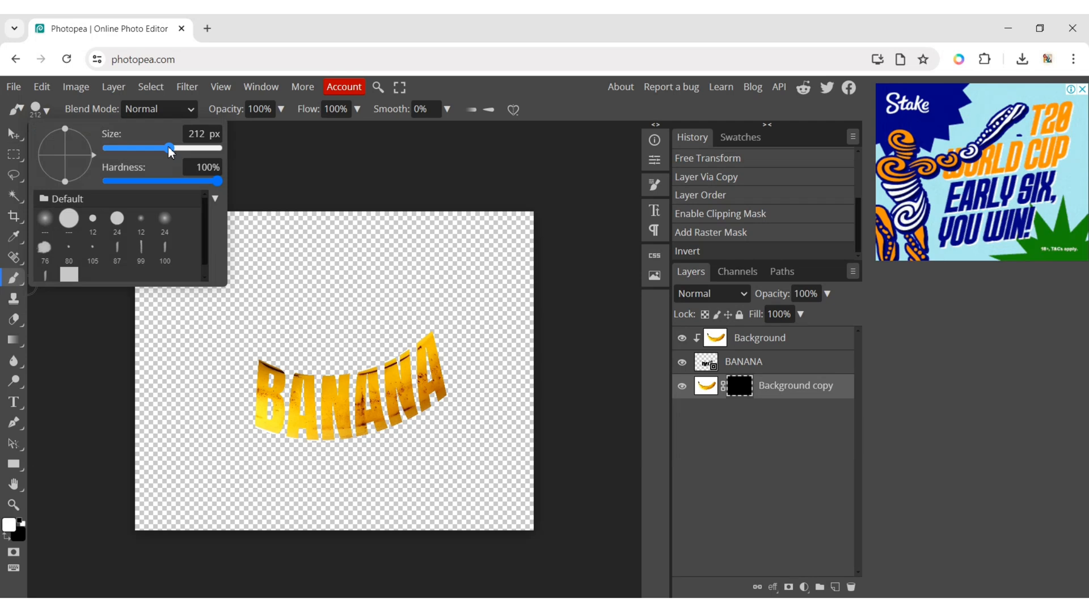
pyautogui.moveTo(171, 147); pyautogui.dragTo(143, 147)
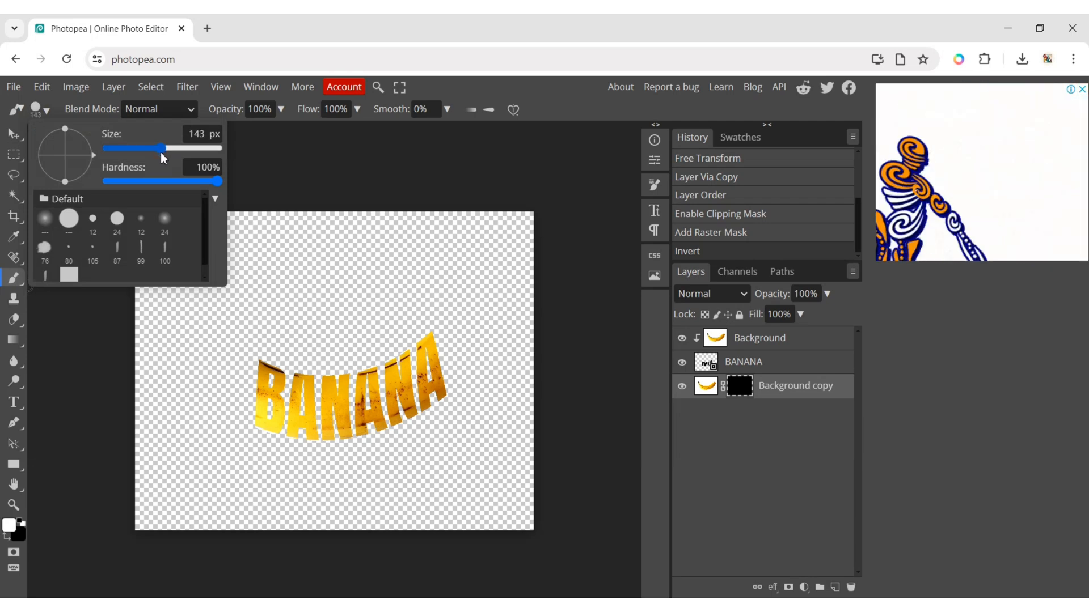
pyautogui.moveTo(141, 148); pyautogui.dragTo(167, 147)
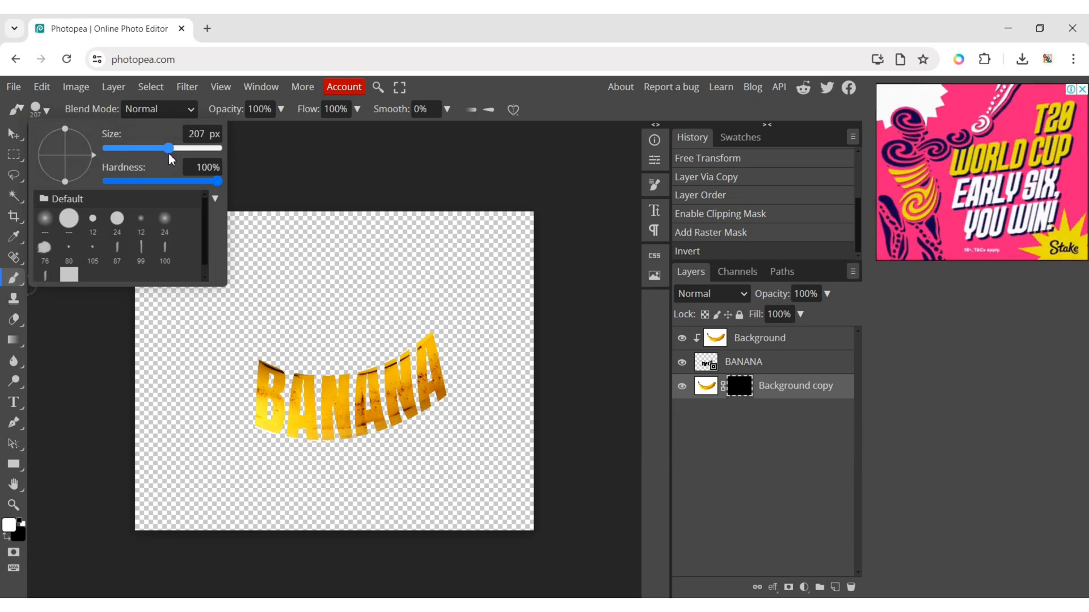
pyautogui.moveTo(151, 148); pyautogui.dragTo(146, 148)
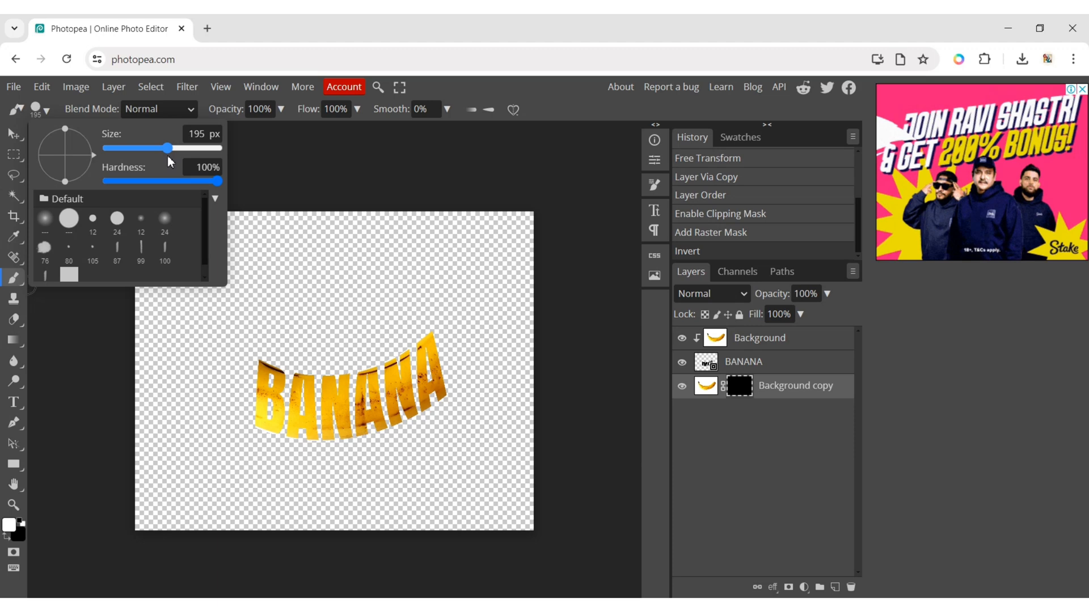
pyautogui.moveTo(142, 148); pyautogui.dragTo(147, 147)
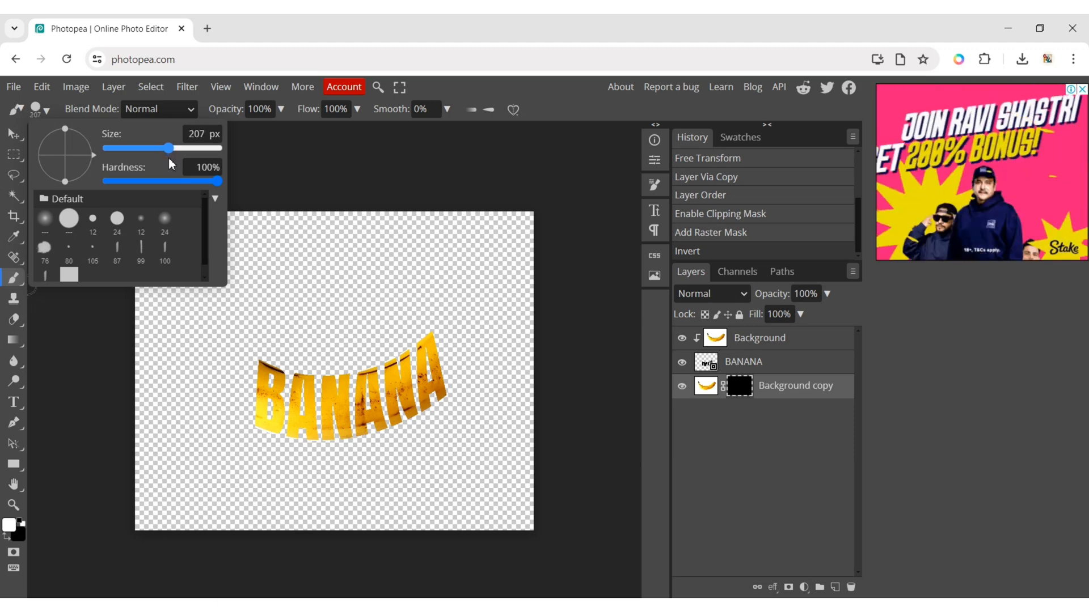
pyautogui.moveTo(148, 147); pyautogui.dragTo(167, 147)
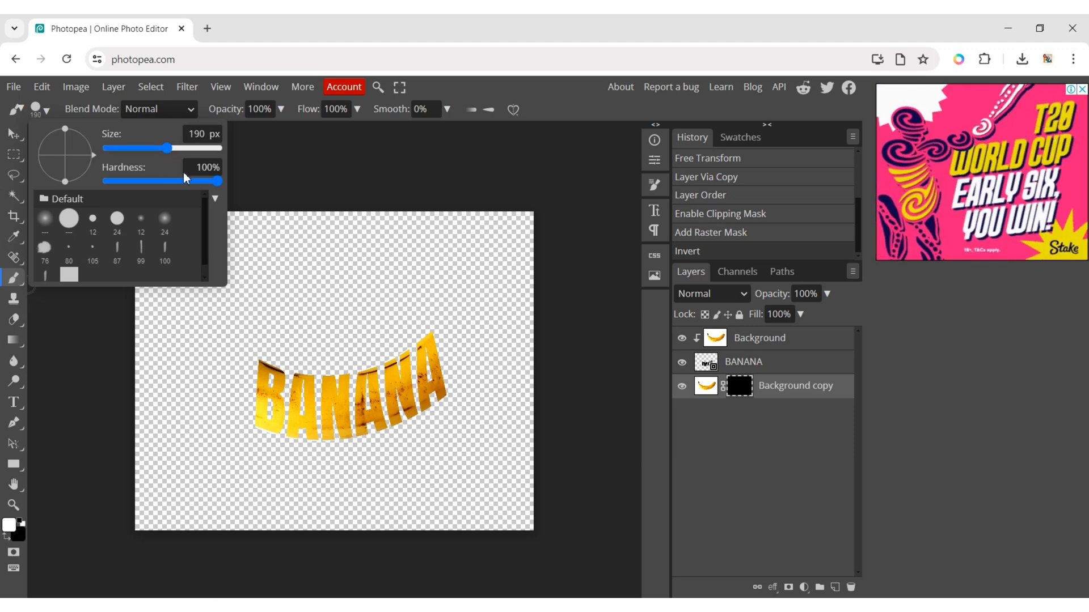
pyautogui.moveTo(183, 182); pyautogui.dragTo(215, 182)
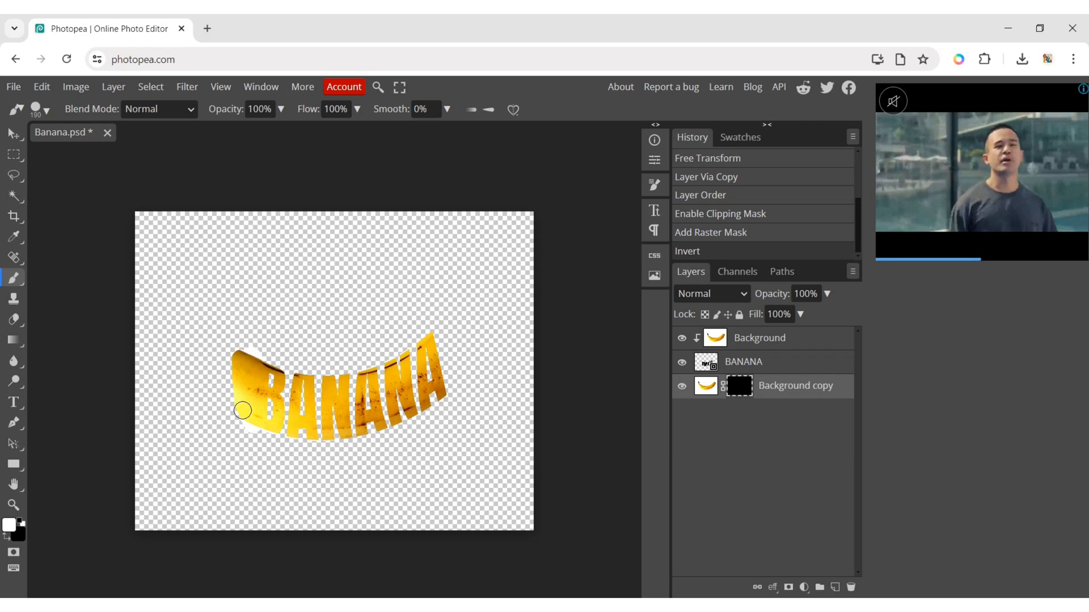
# Step: Brush white over the mask to reveal the banana's left and right ends around the word
pyautogui.moveTo(241, 411); pyautogui.dragTo(207, 320)
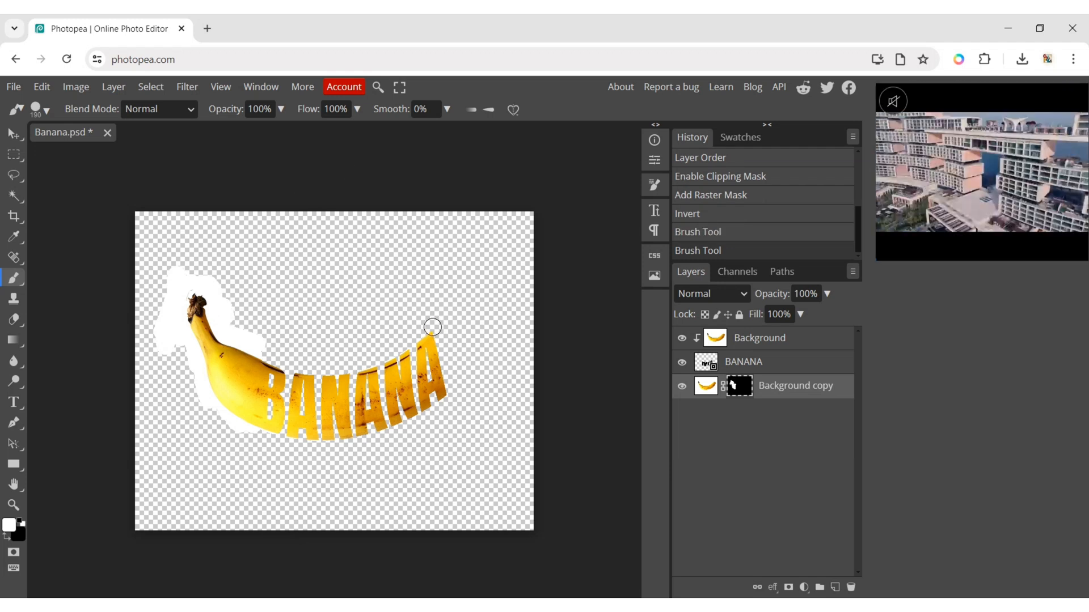
pyautogui.moveTo(432, 326); pyautogui.dragTo(448, 395)
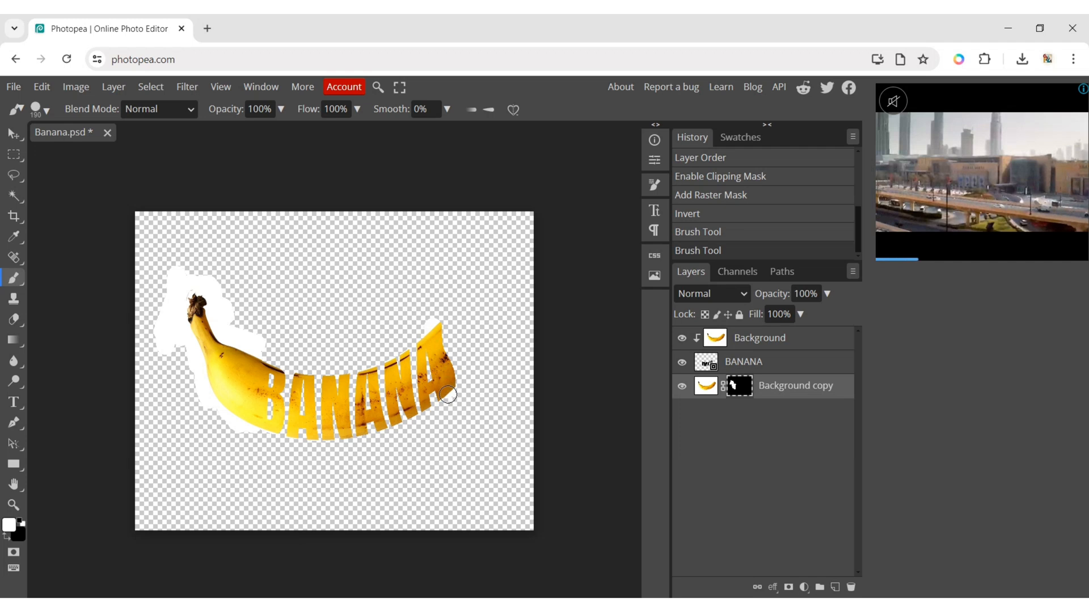
pyautogui.moveTo(448, 395); pyautogui.dragTo(446, 325)
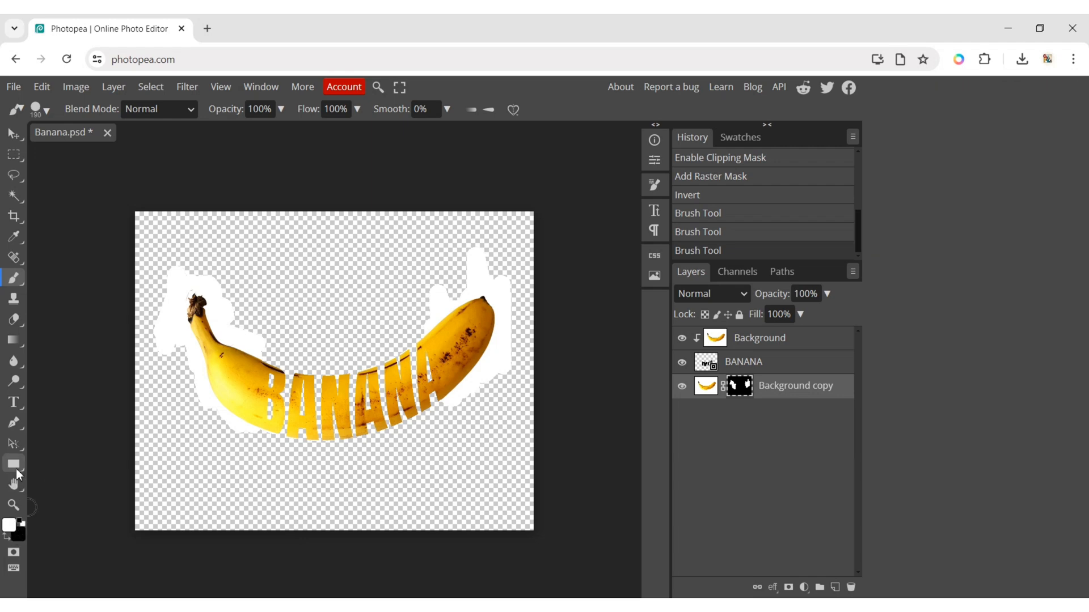
# Step: Draw a white rectangle covering the canvas and move Shape 1 below the banana copy
pyautogui.click(13, 463)
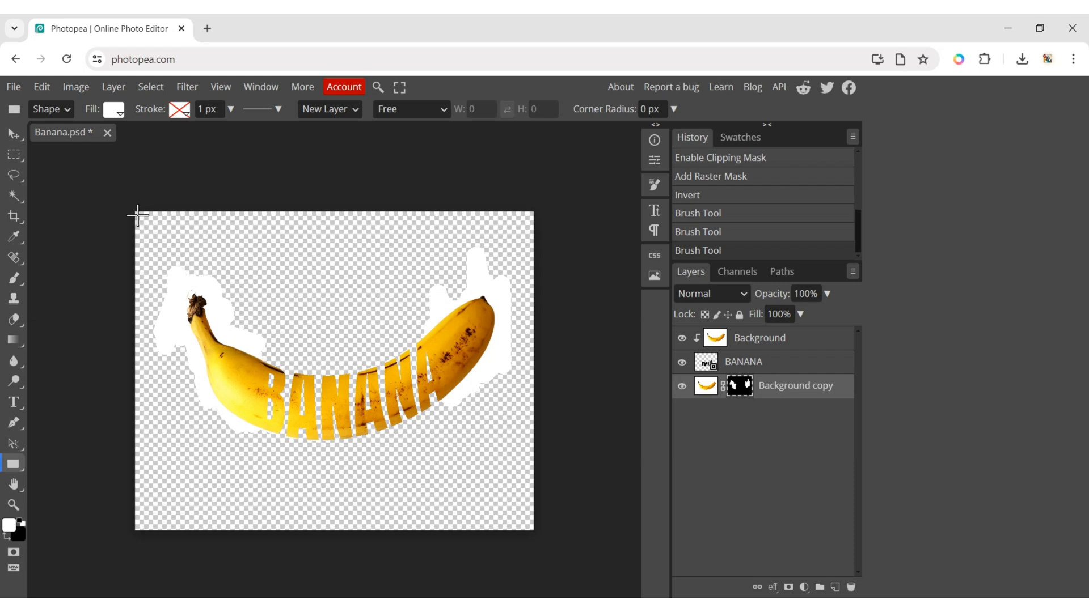
pyautogui.moveTo(137, 215); pyautogui.dragTo(529, 224)
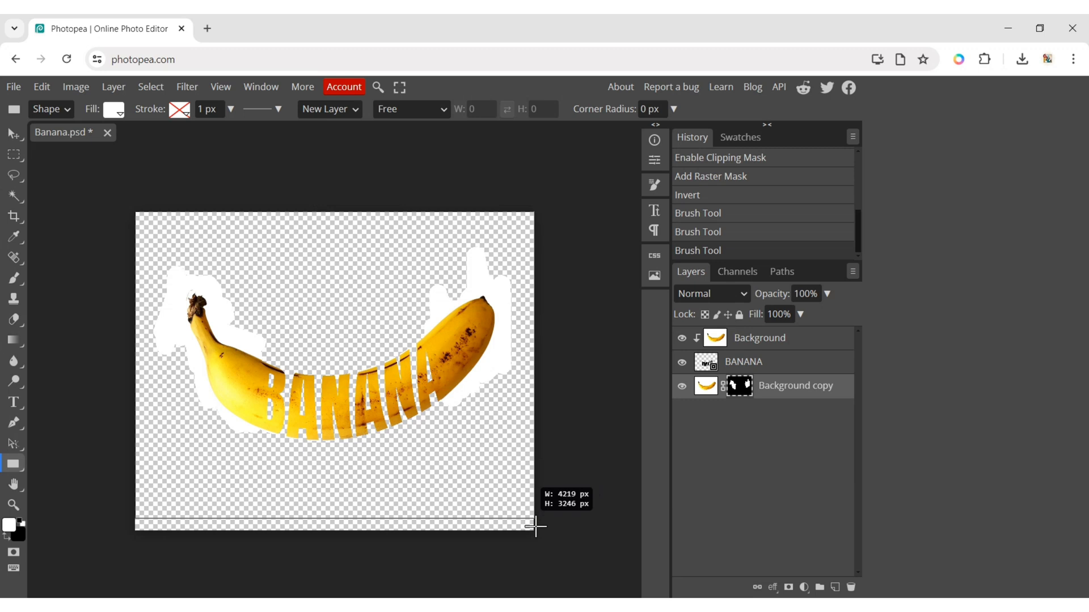
pyautogui.moveTo(534, 525); pyautogui.dragTo(535, 534)
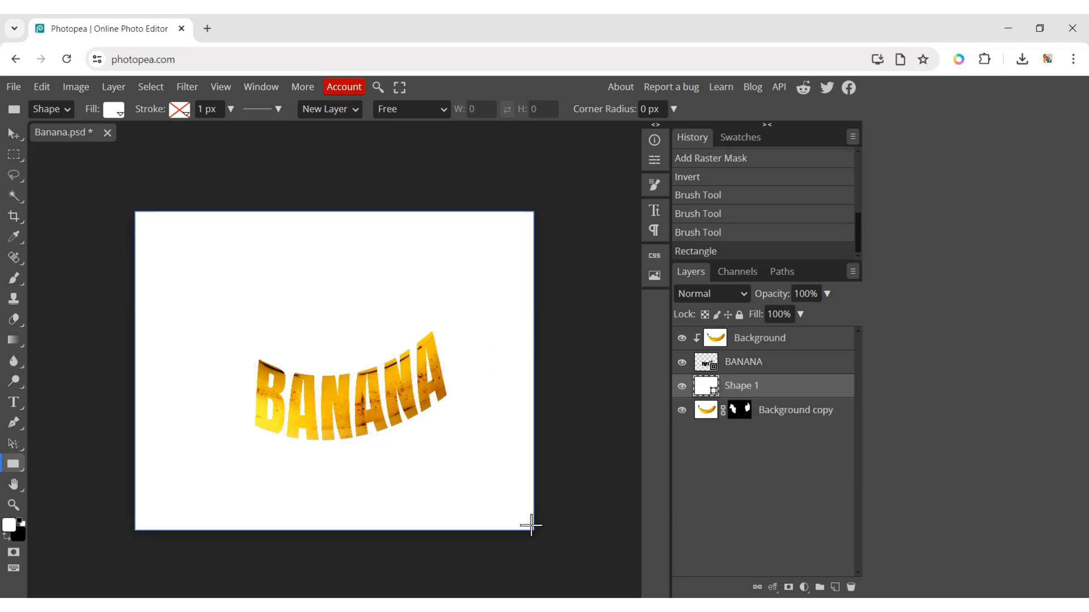
pyautogui.click(109, 110)
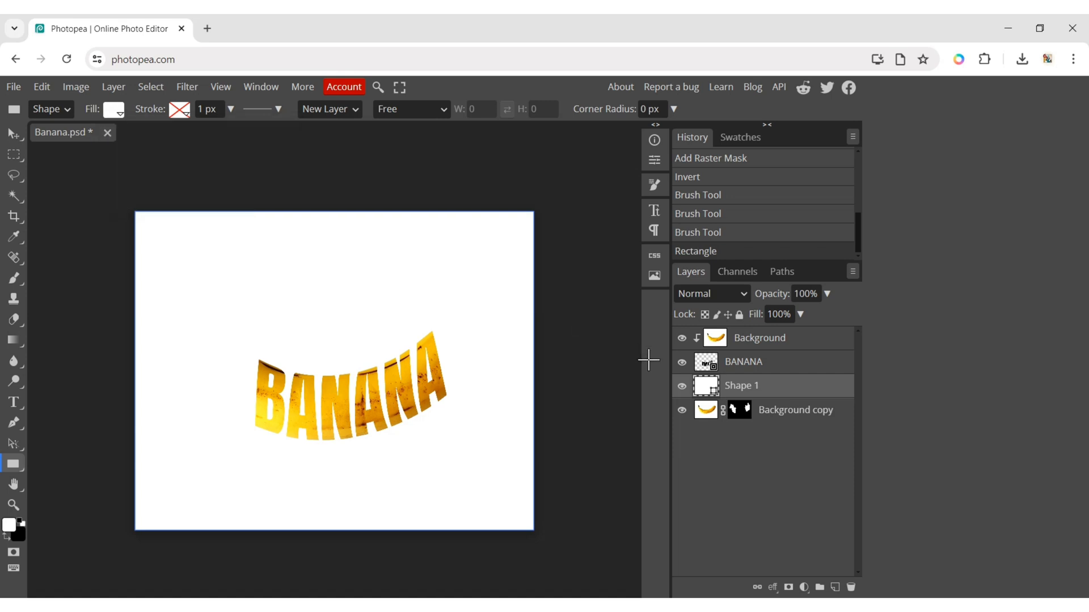
pyautogui.moveTo(740, 386); pyautogui.dragTo(747, 437)
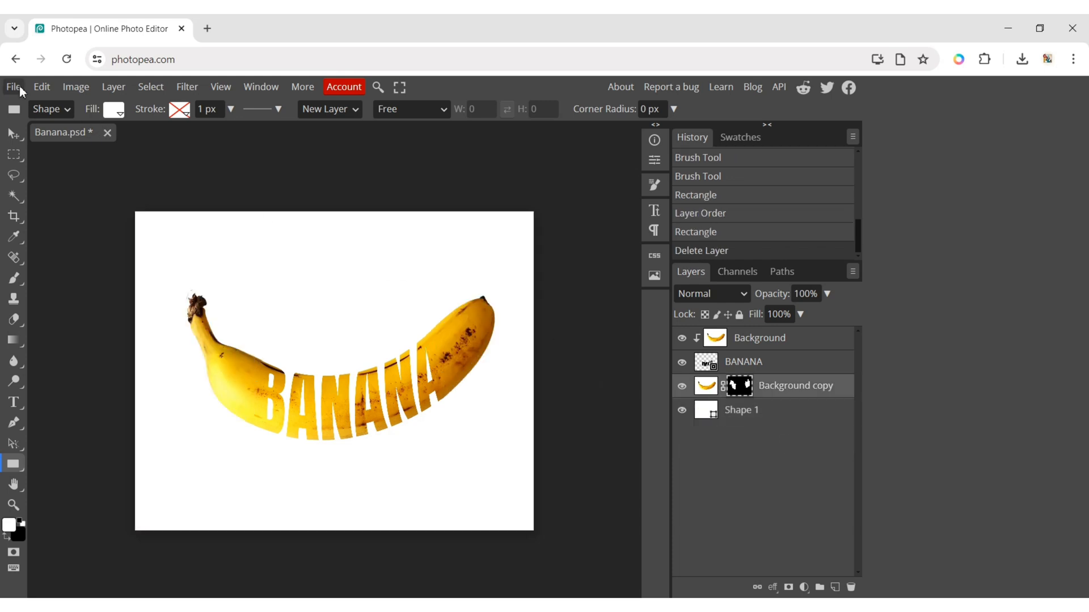
# Step: Export the design via File > Export as > PNG, save it, and view the downloaded image
pyautogui.click(13, 87)
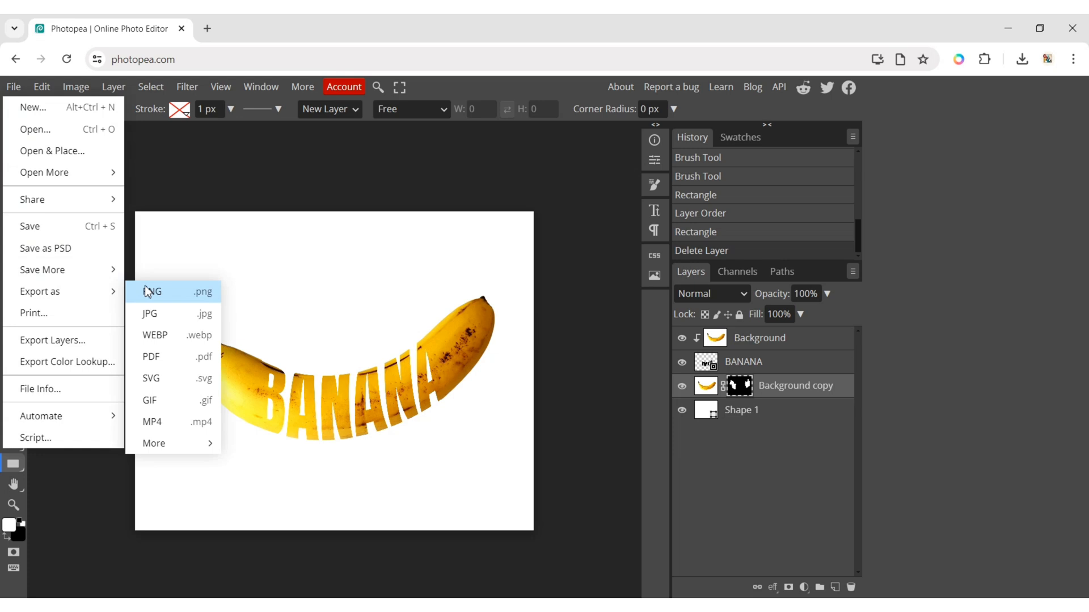
pyautogui.click(153, 291)
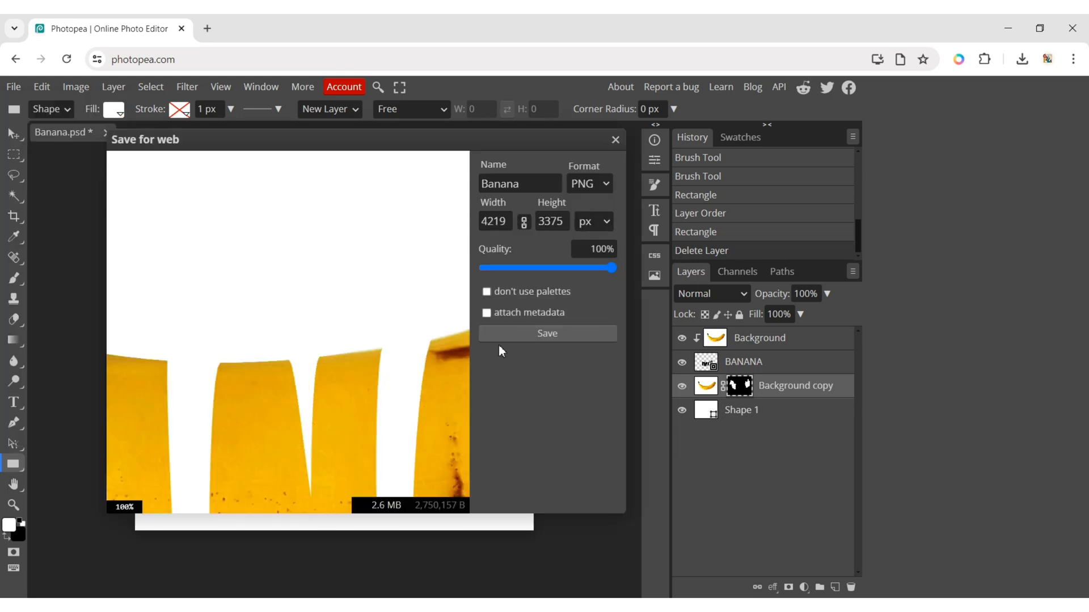
pyautogui.click(547, 333)
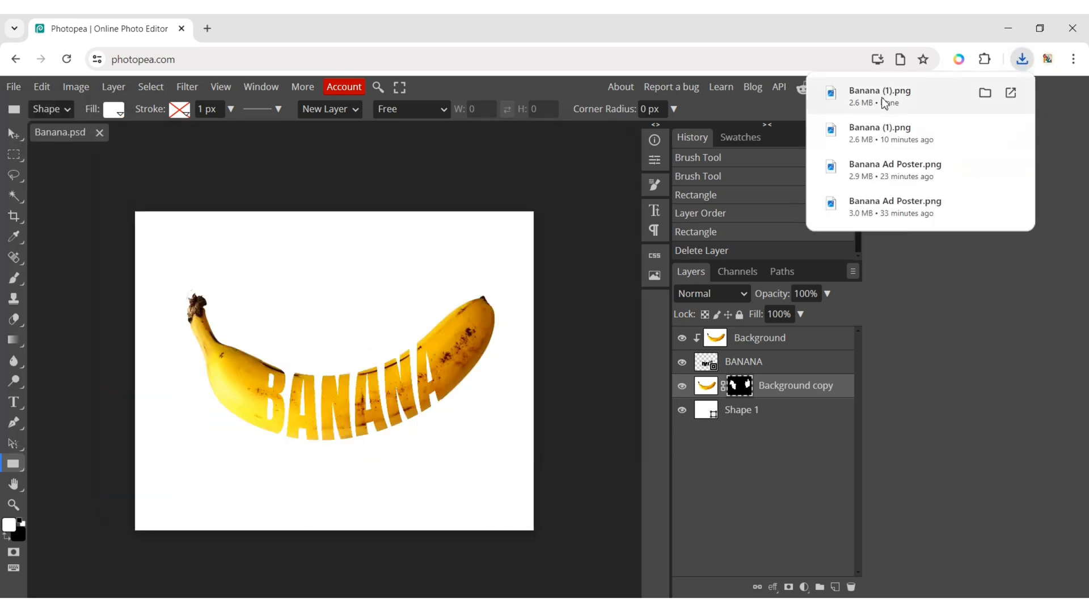
pyautogui.click(880, 97)
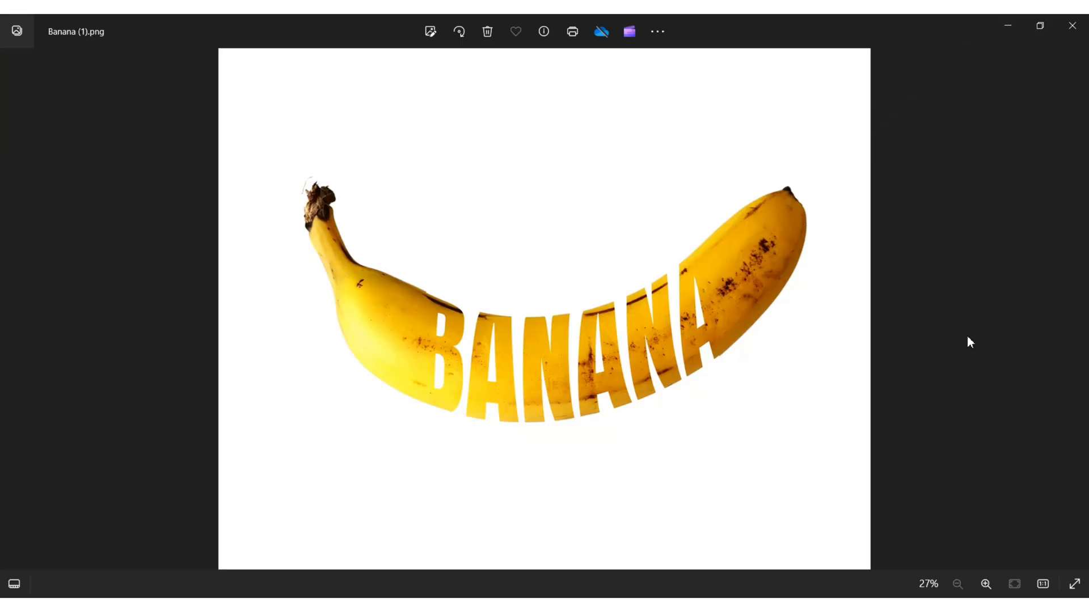